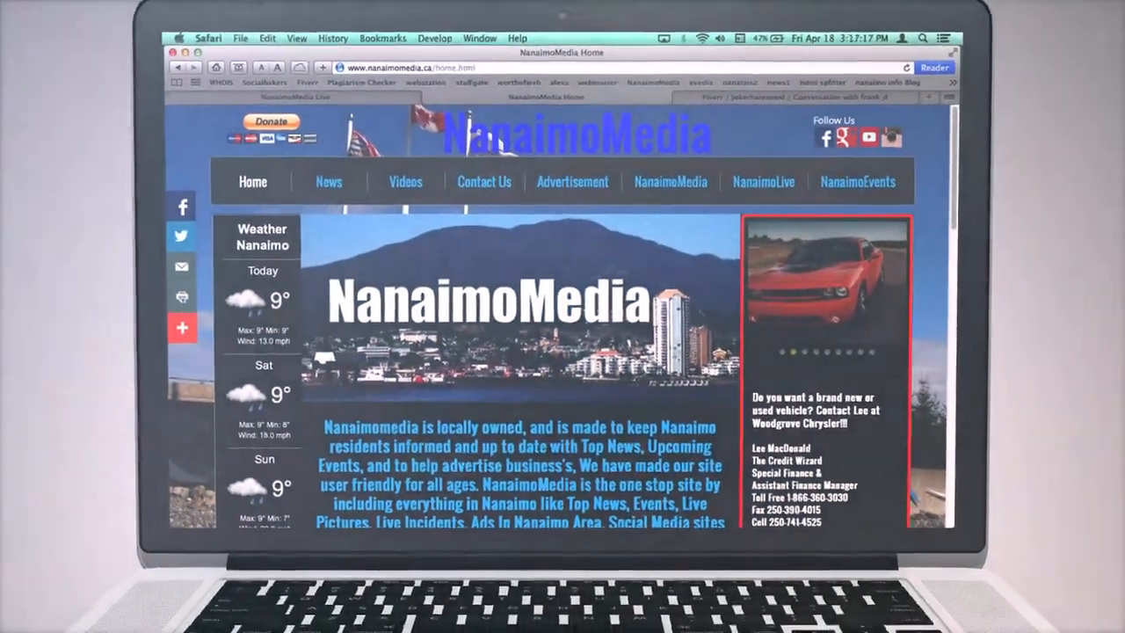
- Navigate from the NanaimoMedia home page to the site's News feed
left_click(328, 181)
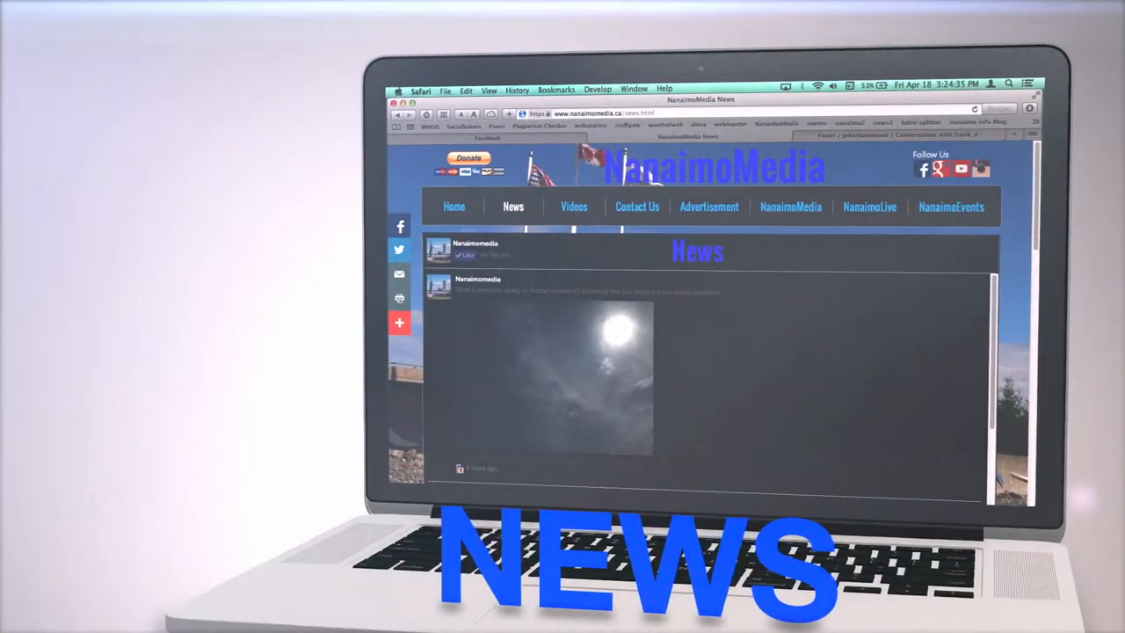
- Browse the Videos and Photos pages, then land on the NanaimoMedia social media page
left_click(573, 206)
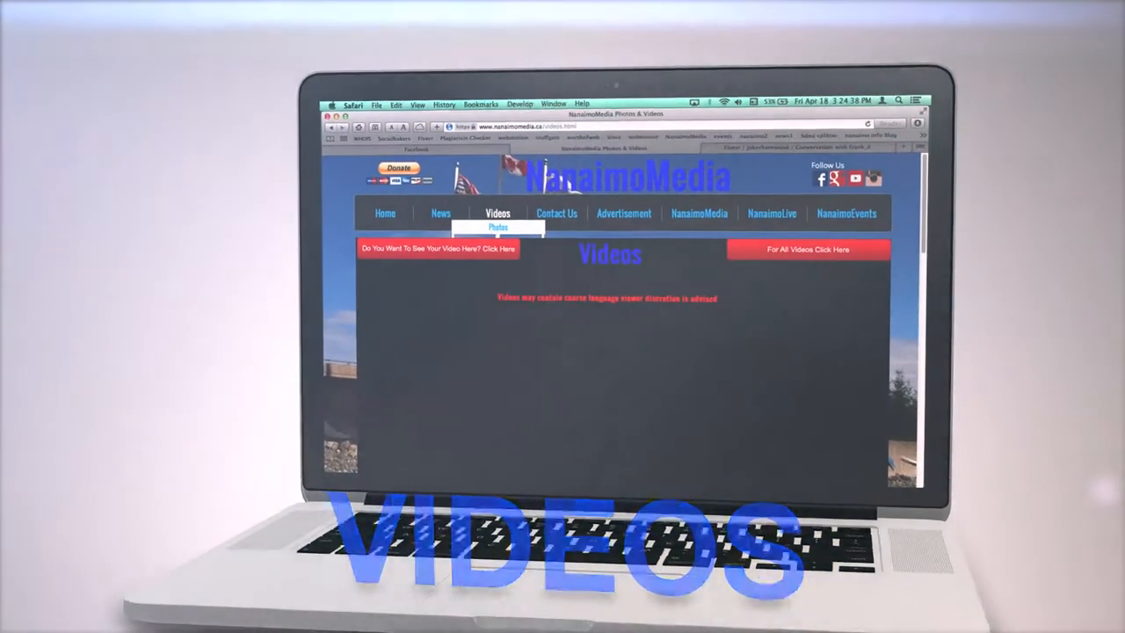
left_click(498, 227)
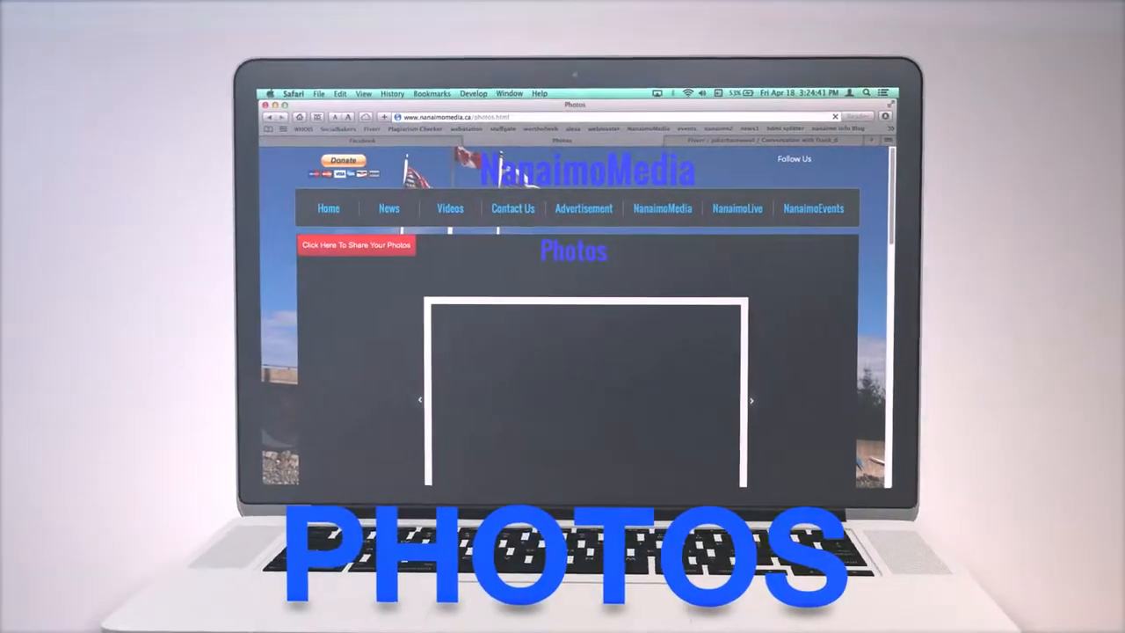
left_click(661, 208)
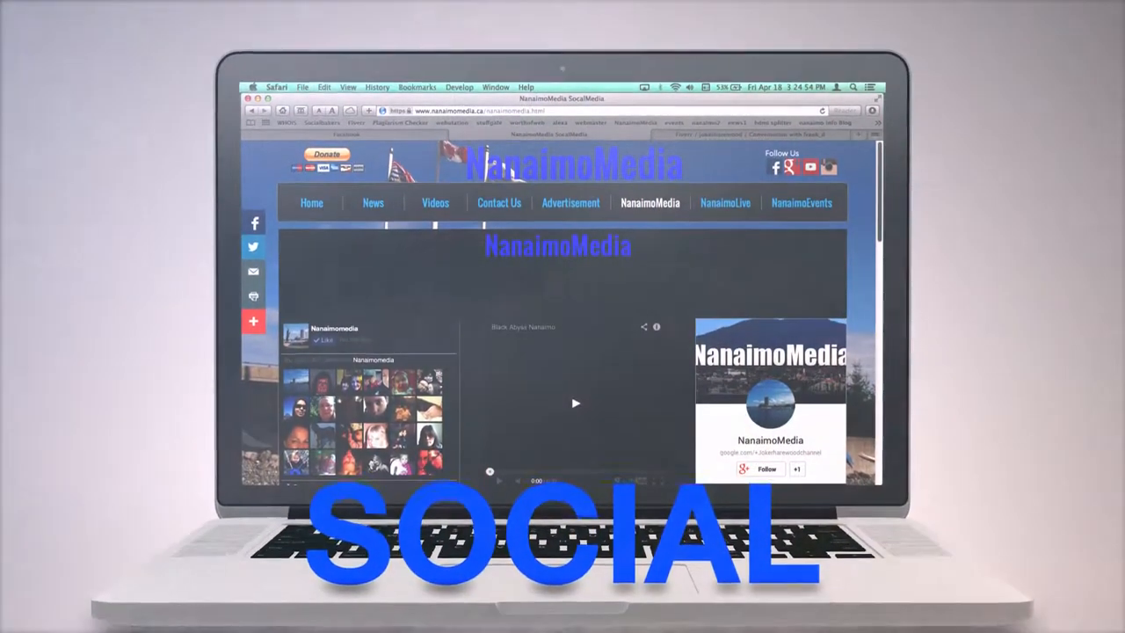
- Browse the NanaimoLive incidents and NanaimoEvents pages, ending on the Advertisement quote form
left_click(724, 202)
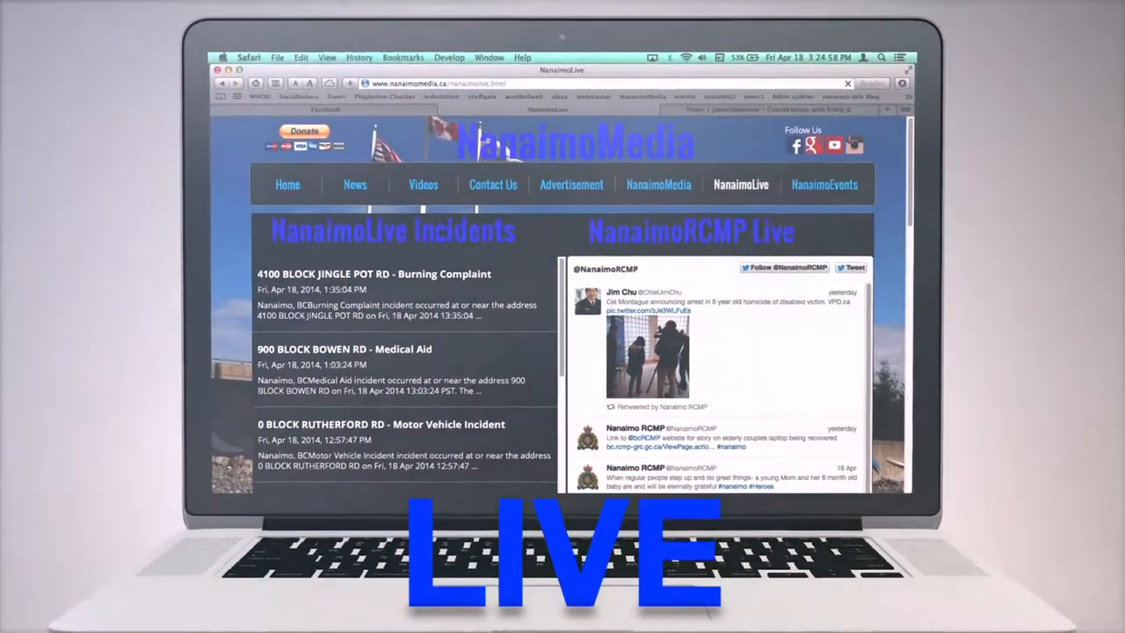
left_click(823, 185)
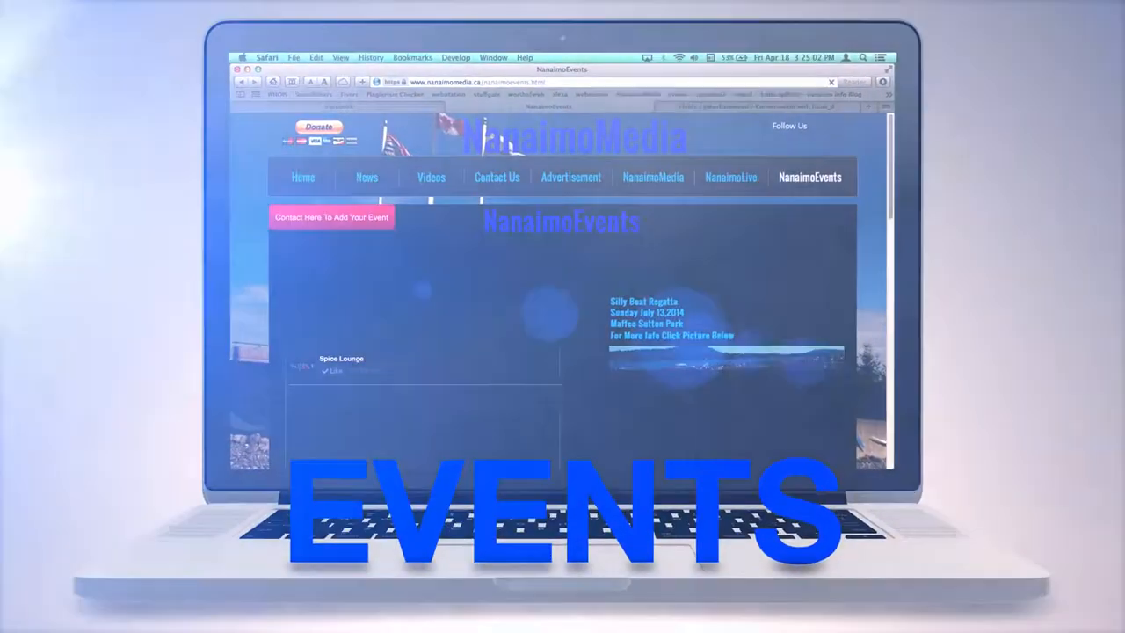
left_click(569, 176)
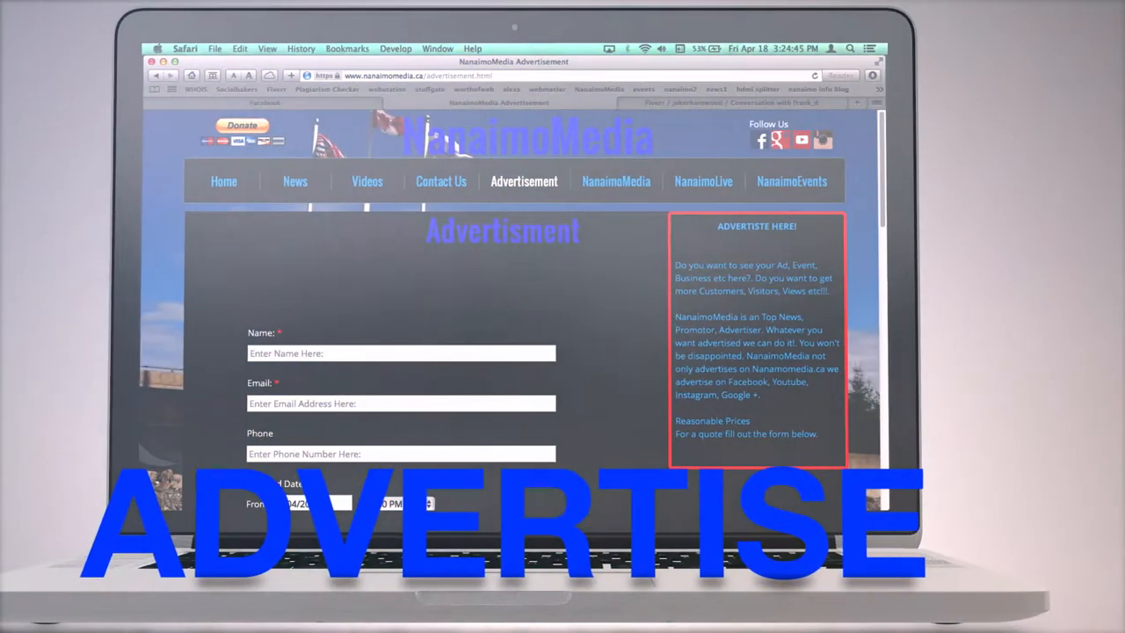